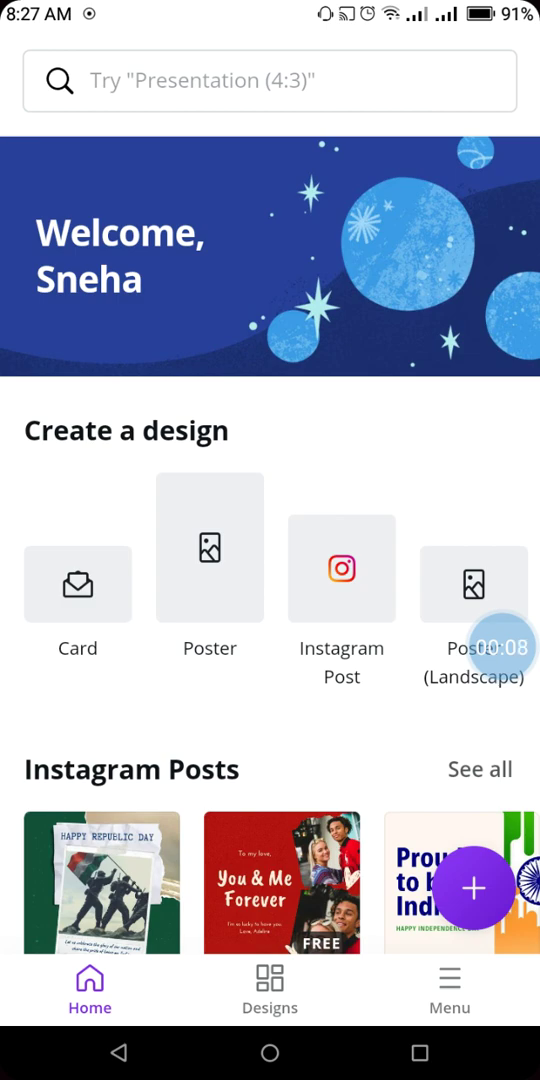
Step: Search Canva for 'Tshirt' to list T-shirt design suggestions
left_click(270, 80)
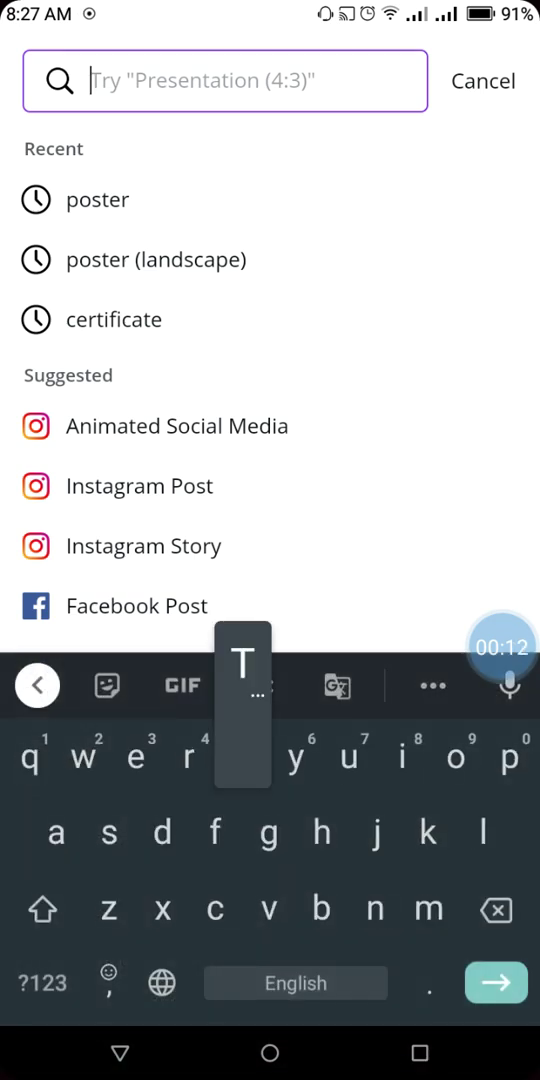
type("Tshi")
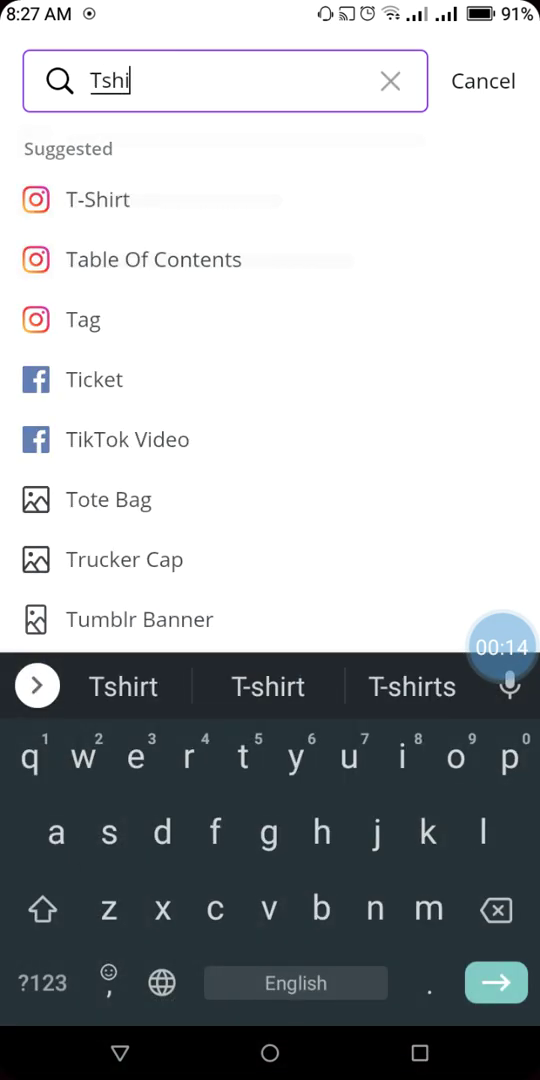
type("rt")
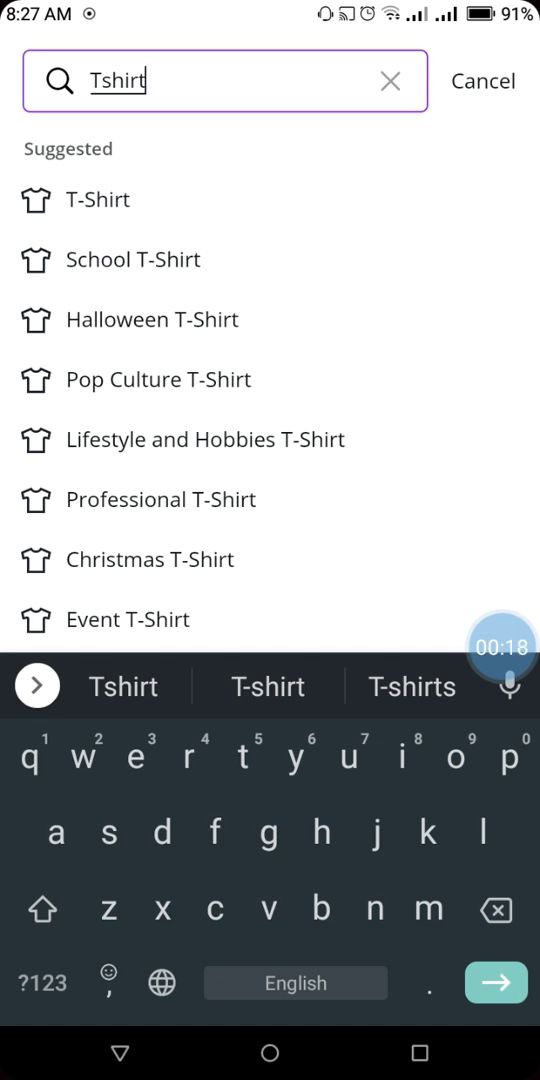
left_click(96, 200)
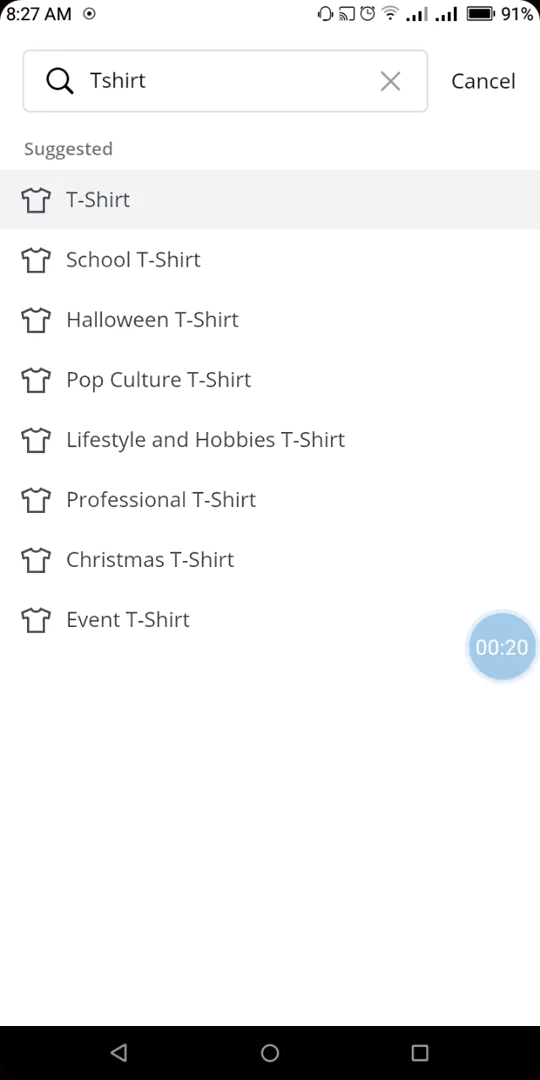
Step: Browse the T-Shirt templates and open the maroon flexed-arm 'Ready to Wrestle' one
left_click(96, 200)
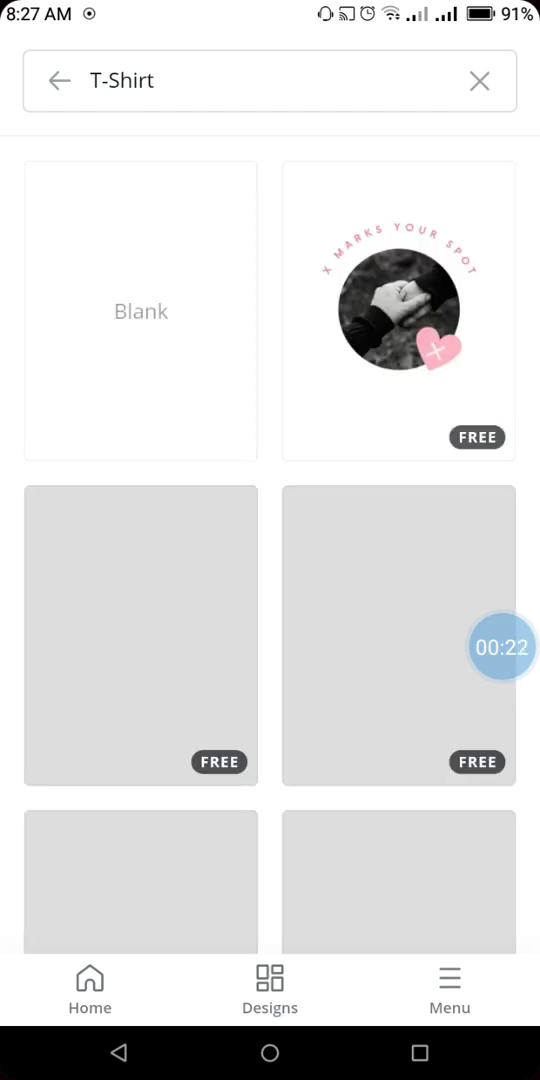
scroll("down", 3)
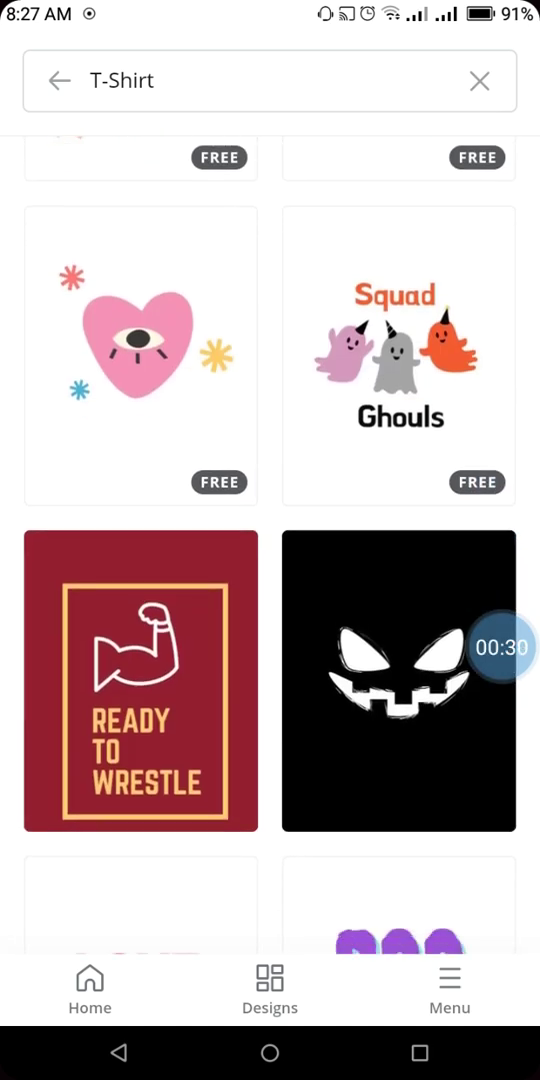
scroll("down", 3)
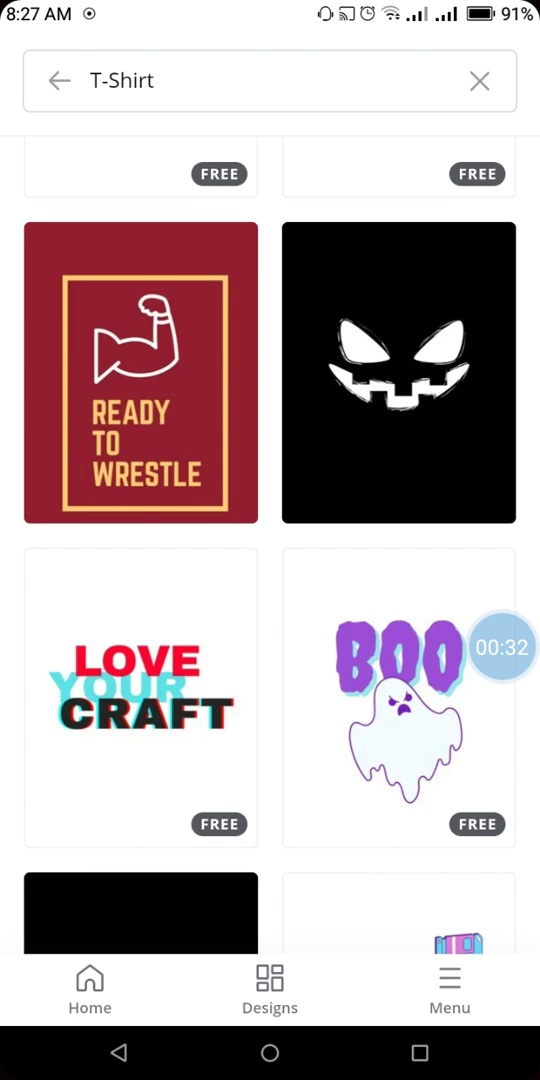
scroll("down", 3)
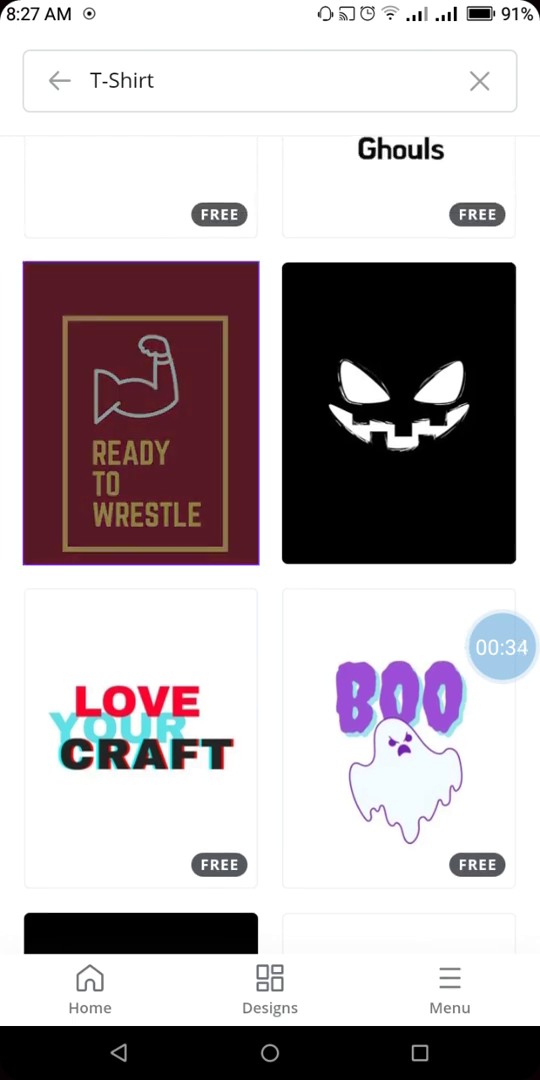
left_click(400, 412)
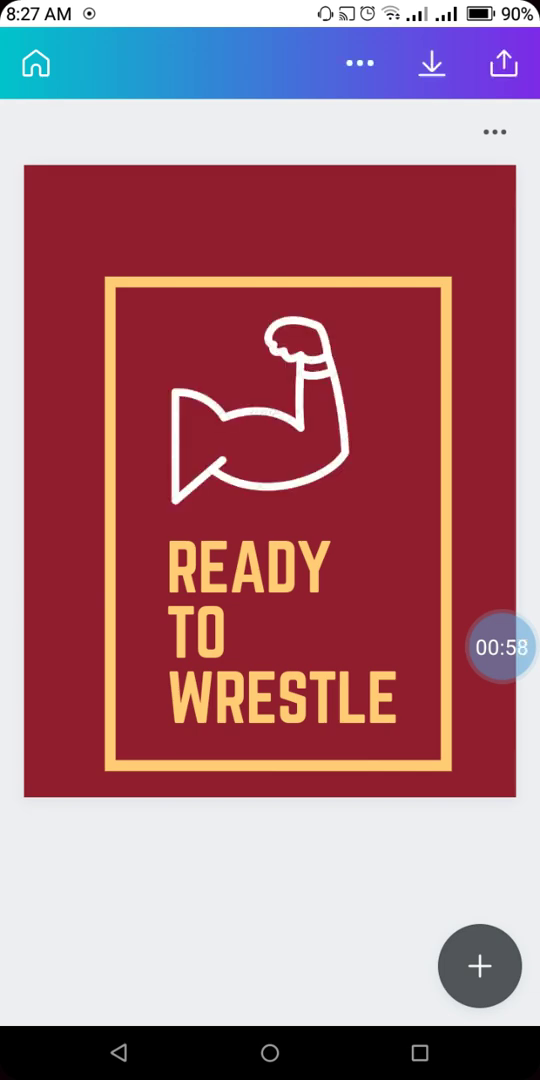
Step: Replace the 'READY TO WRESTLE' text, typing 'WITH GREAT POWER COMES GREAT RESPONSIBILITY'
left_click(282, 640)
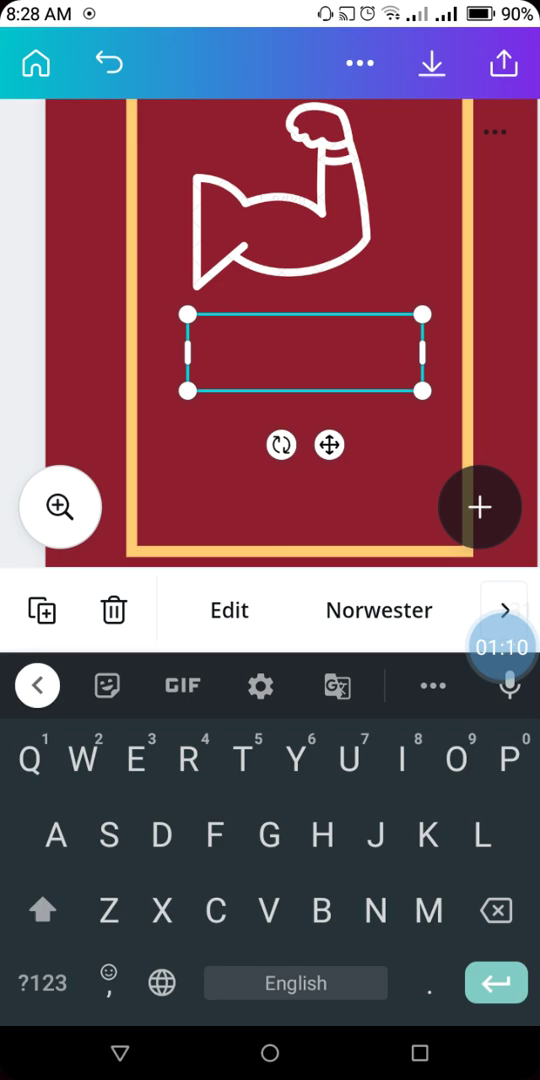
type("W")
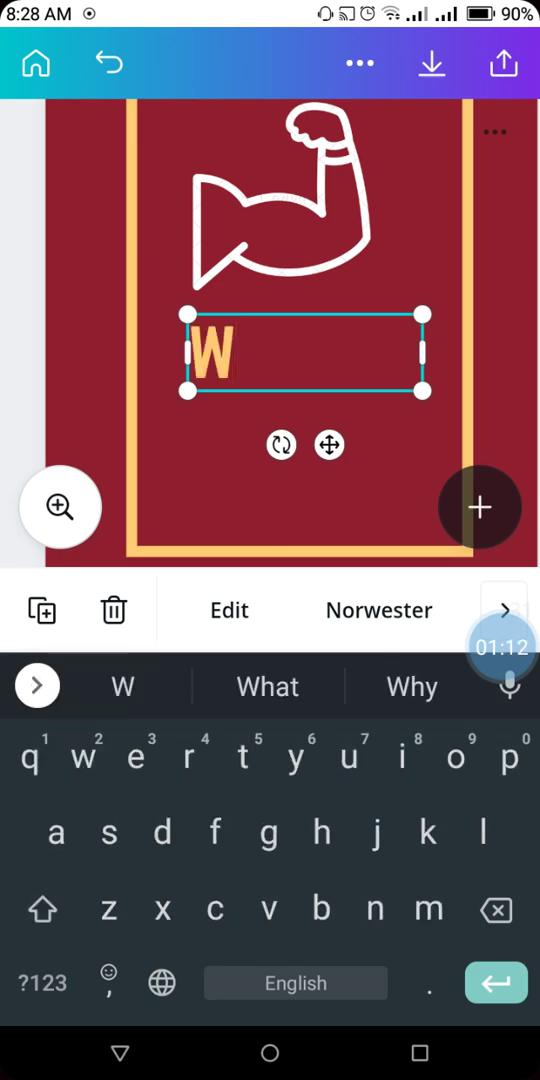
type("ITH G")
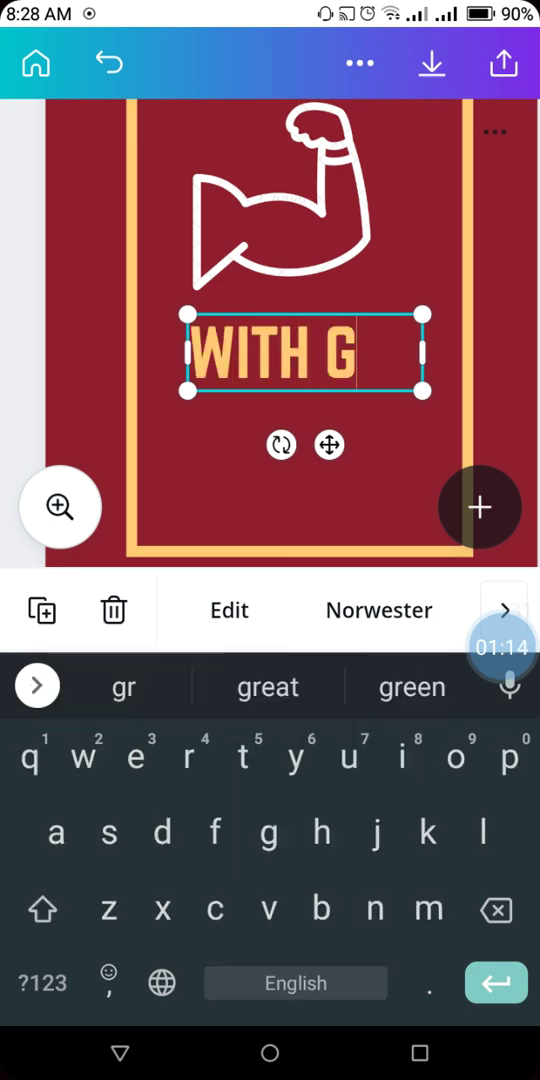
type("REAT POWER COMES GREAT RESPONSI")
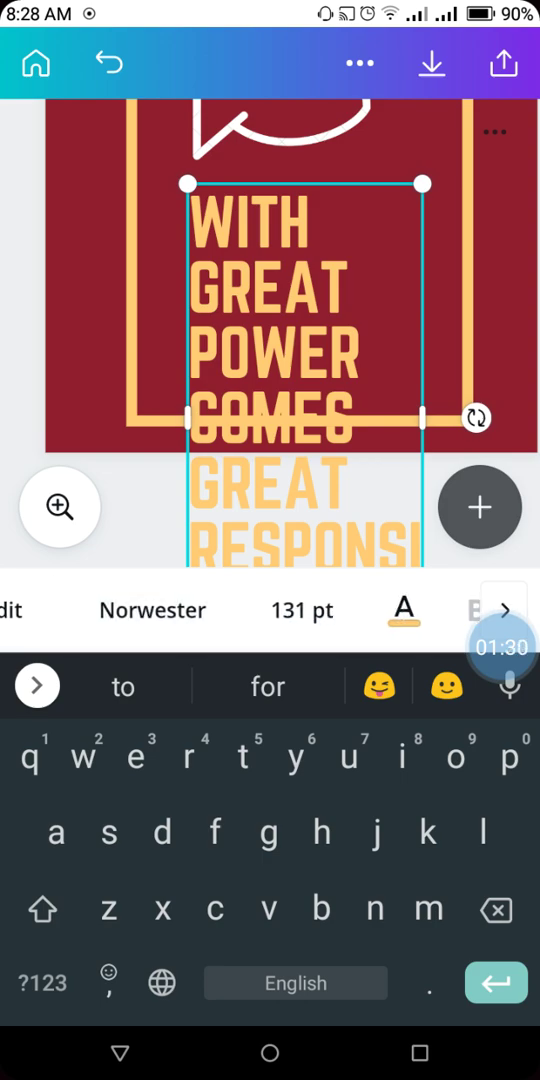
Step: Adjust the slogan's font size so it fits neatly inside the border
left_click(302, 612)
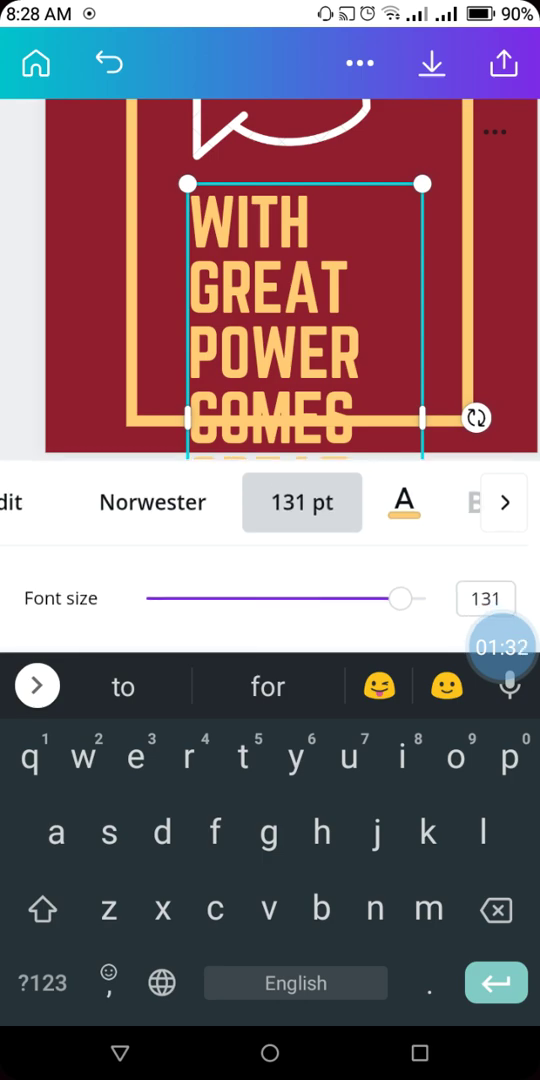
left_click_drag(400, 598, 298, 598)
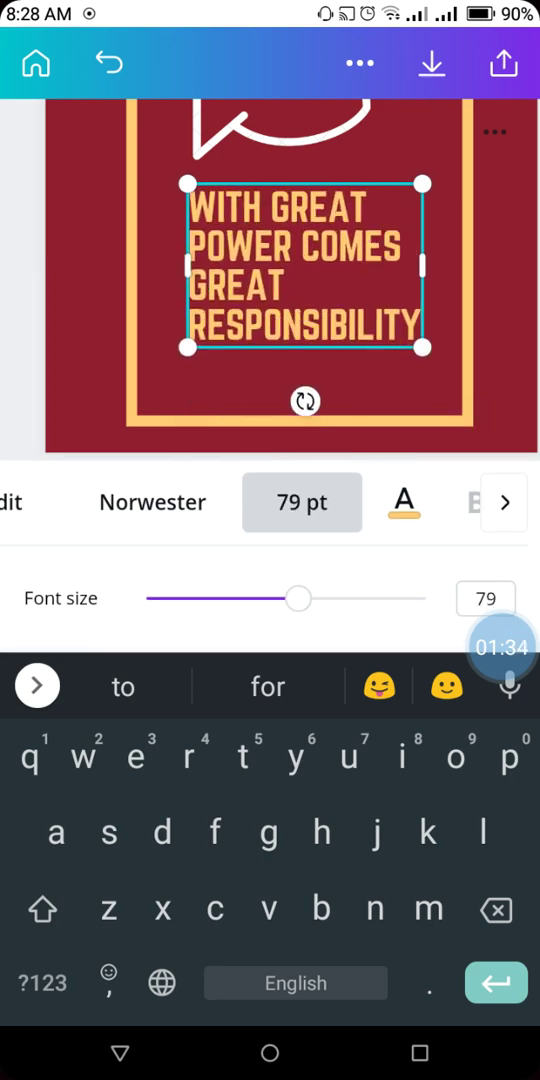
left_click_drag(304, 598, 284, 598)
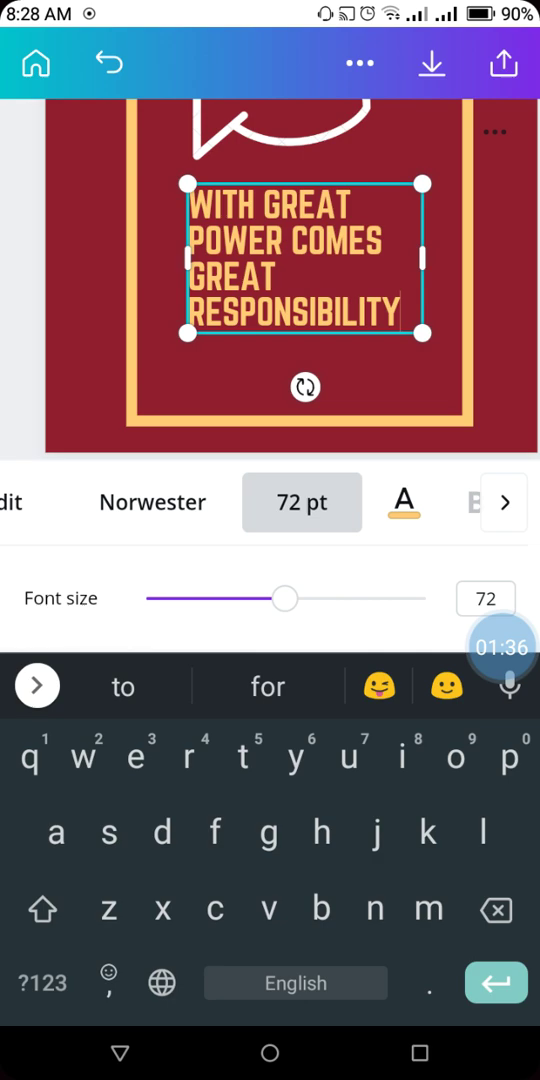
left_click_drag(284, 598, 282, 598)
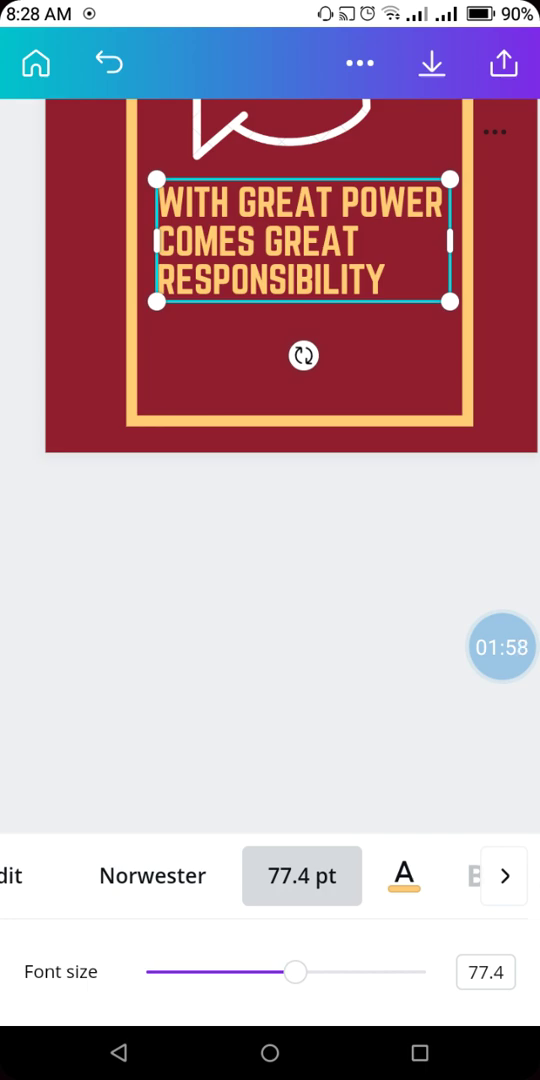
left_click_drag(294, 972, 326, 596)
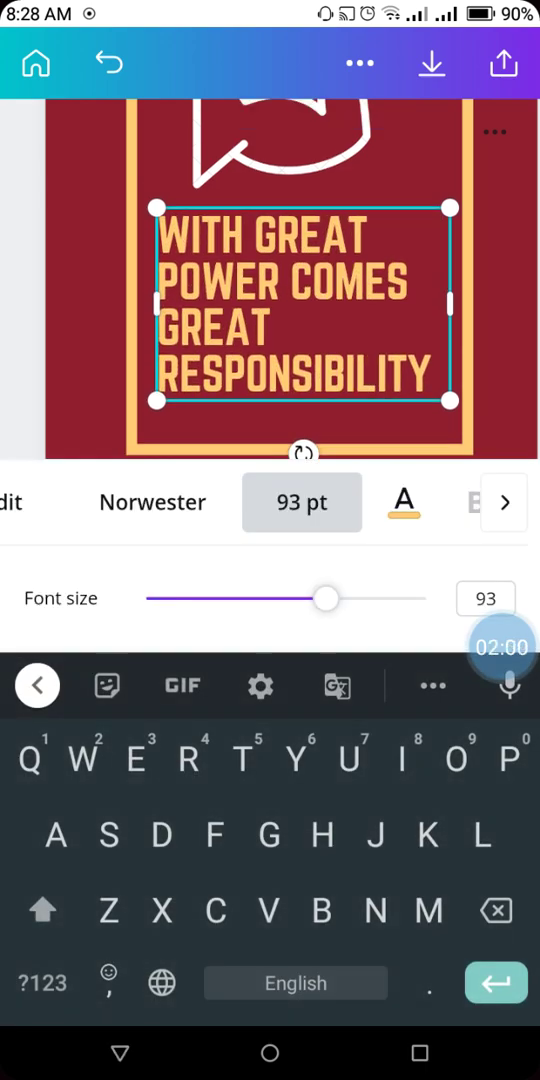
left_click_drag(324, 596, 344, 596)
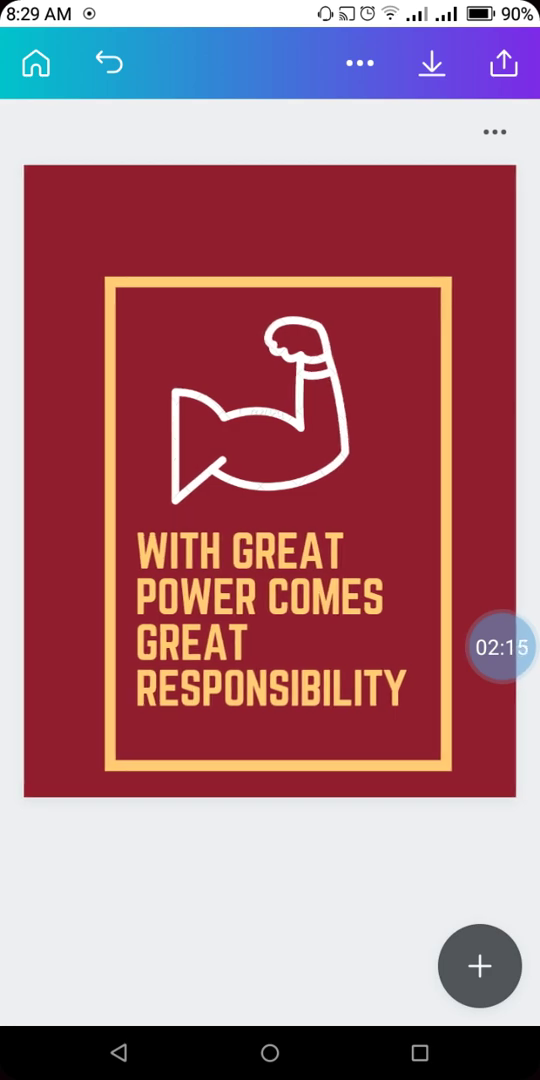
Step: Download the finished T-shirt design as an image
left_click(432, 62)
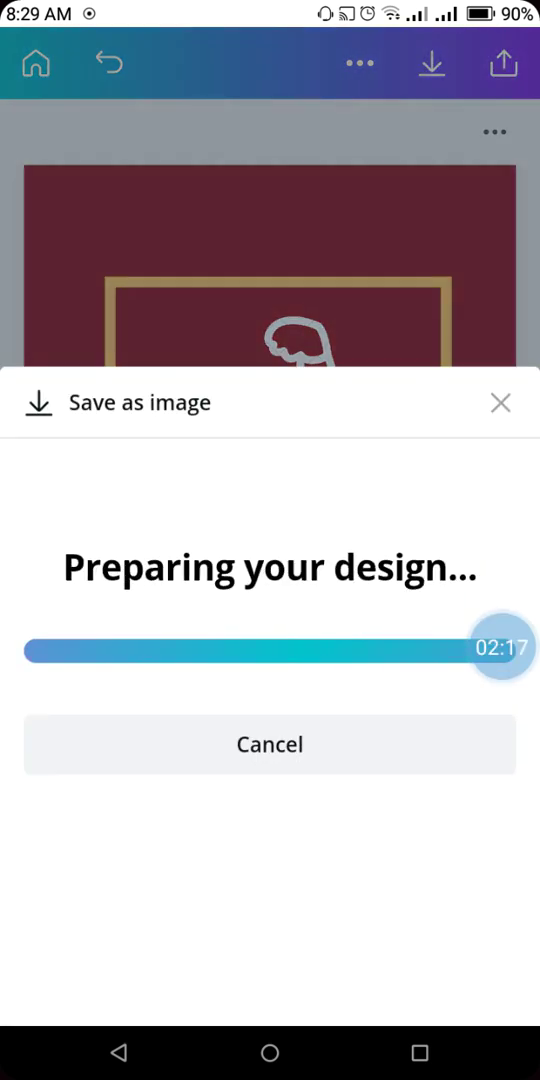